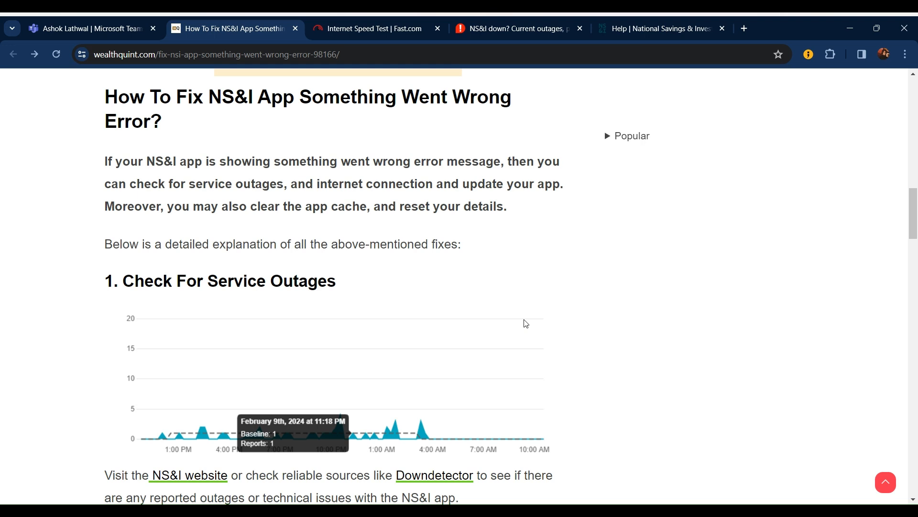
Step: Report a problem with NS&I on Downdetector, dismiss the confirmation, and return to WealthQuint
scroll("down", 3)
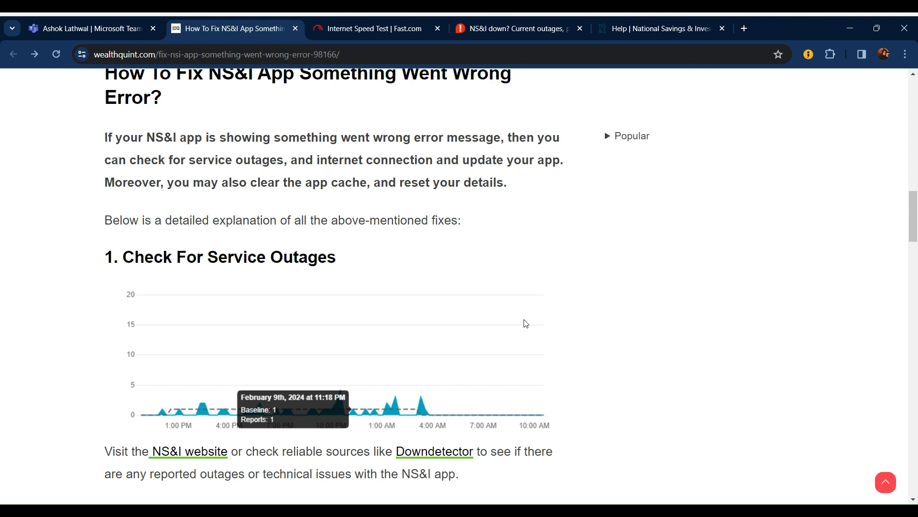
scroll("down", 3)
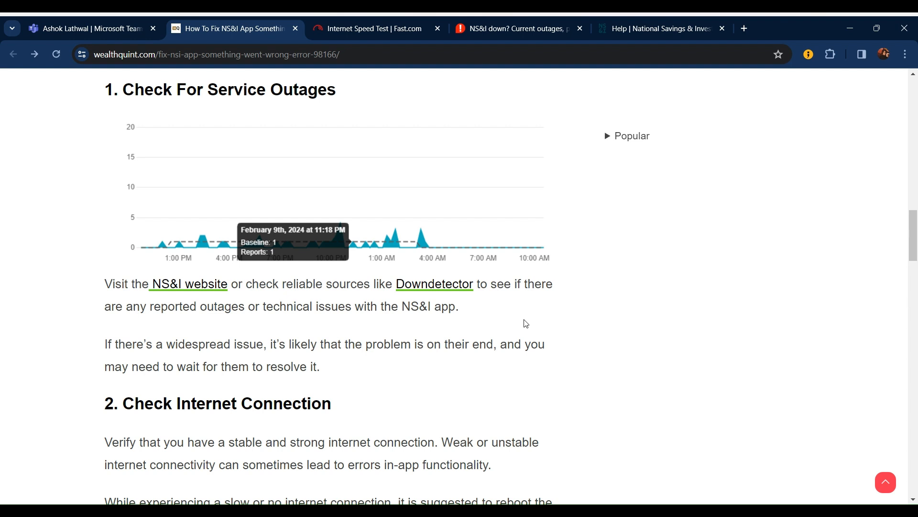
left_click(518, 29)
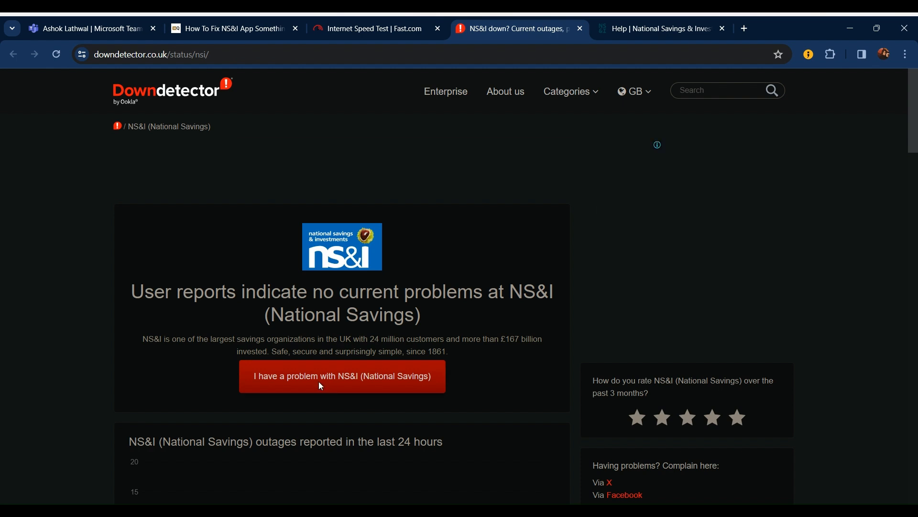
left_click(342, 376)
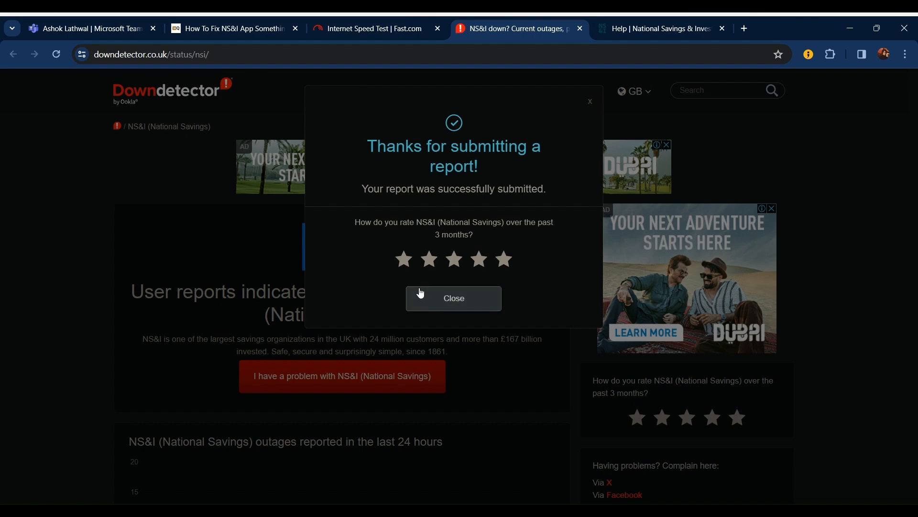
left_click(454, 298)
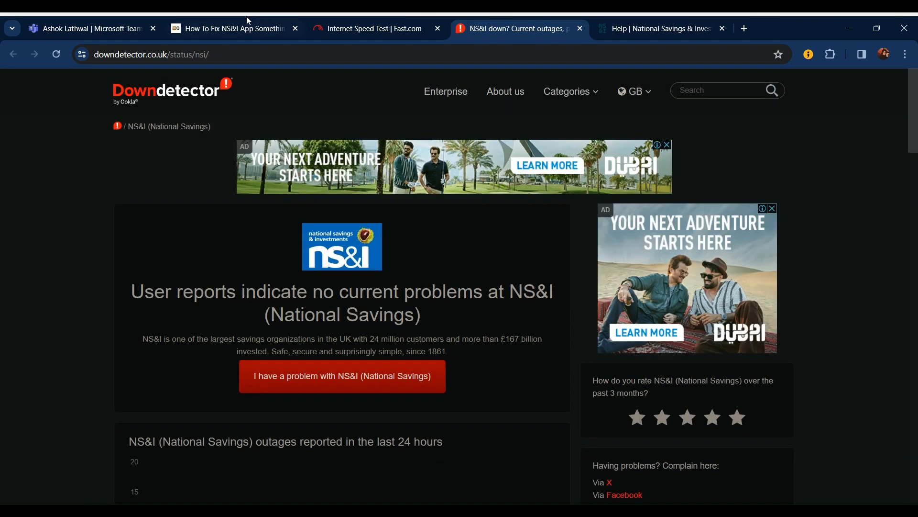
left_click(233, 28)
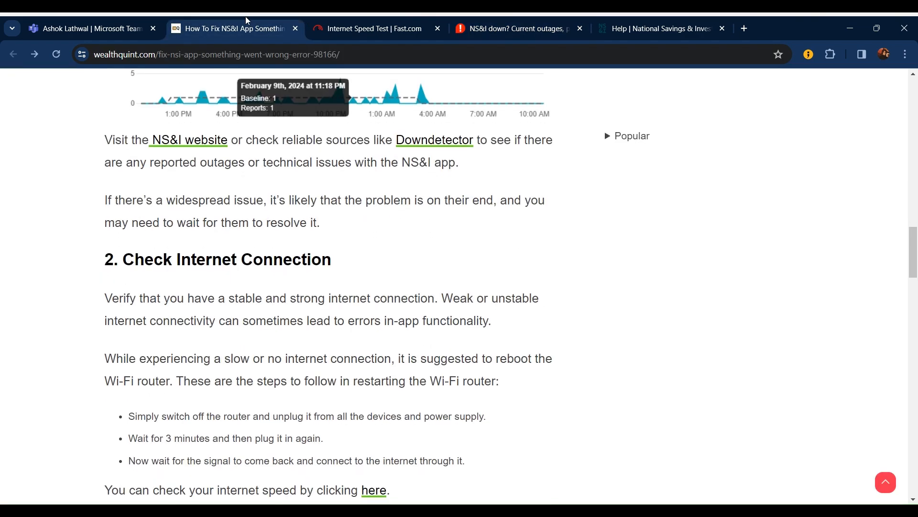
Step: Scroll to '2. Check Internet Connection' and switch to the Fast.com speed test showing 16 Mbps
scroll("down", 3)
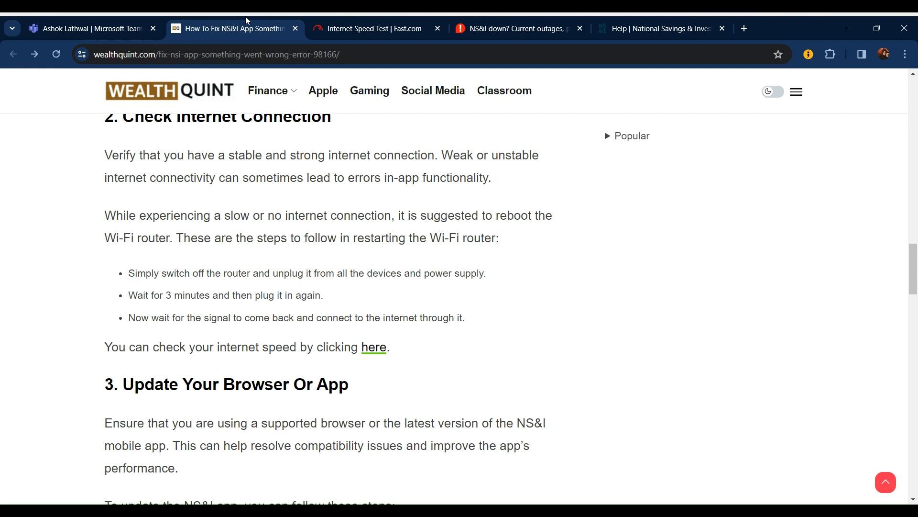
mouse_move(748, 443)
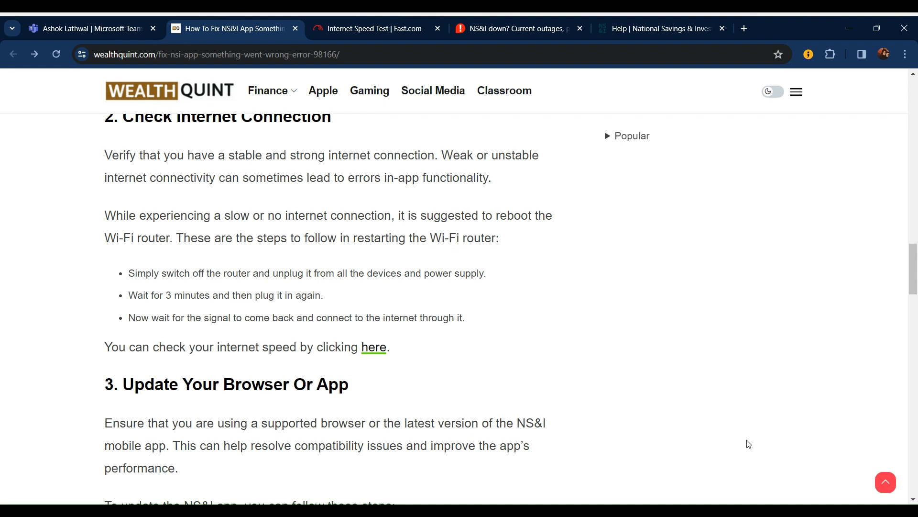
mouse_move(582, 296)
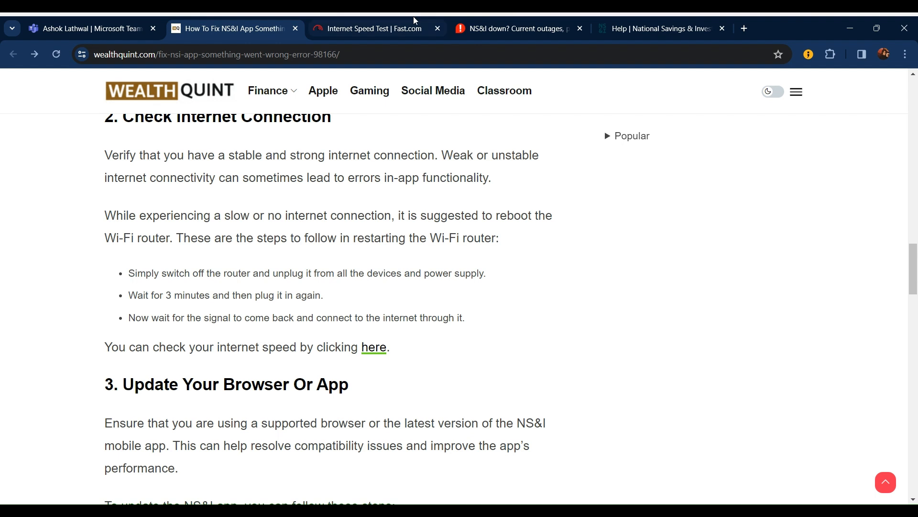
left_click(370, 28)
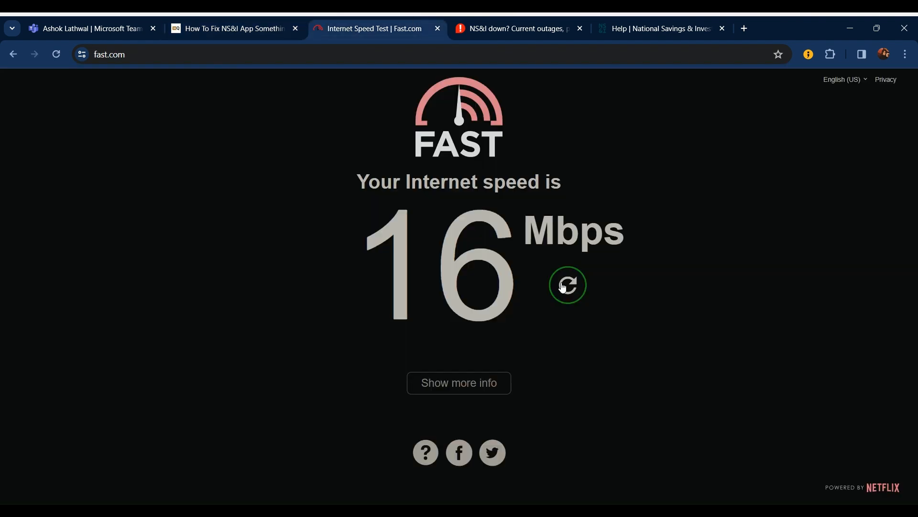
Step: Rerun the Fast.com speed test, reaching 25 Mbps, then return to the WealthQuint article
left_click(566, 285)
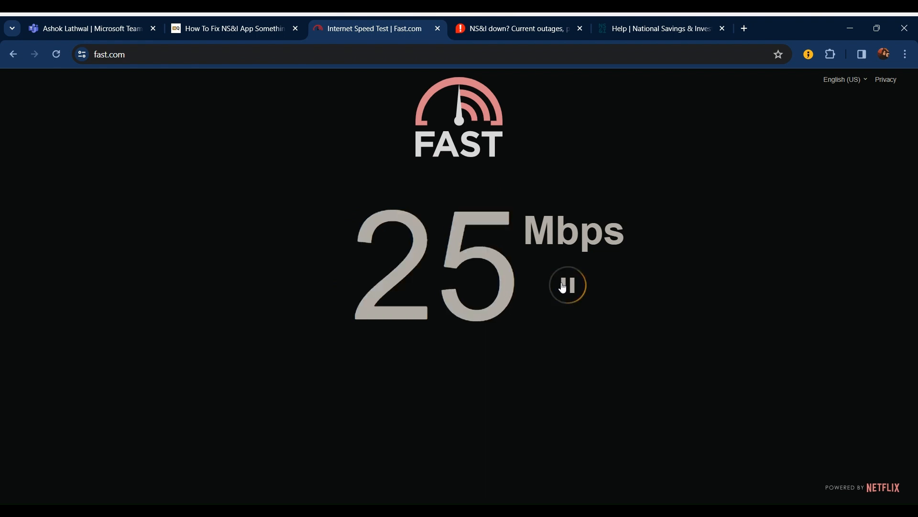
left_click(231, 28)
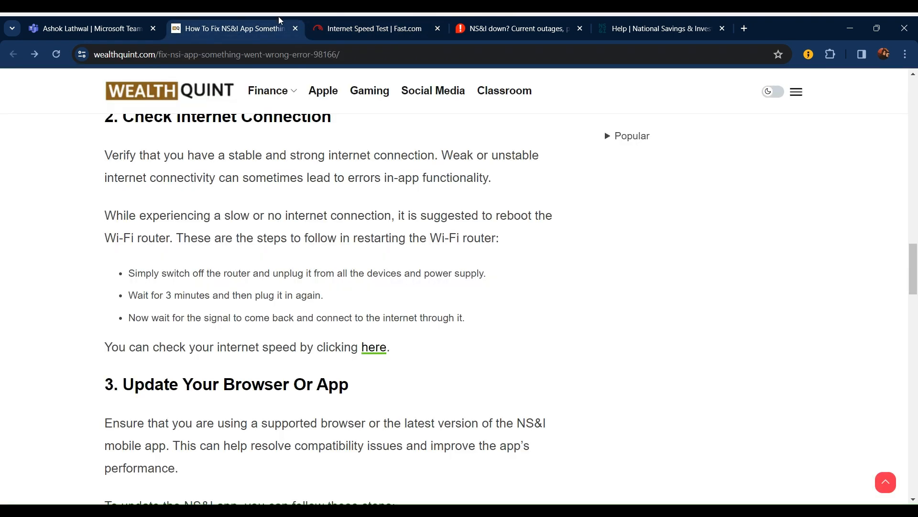
Step: Scroll to '3. Update Your Browser Or App' and open a new blank tab
scroll("down", 3)
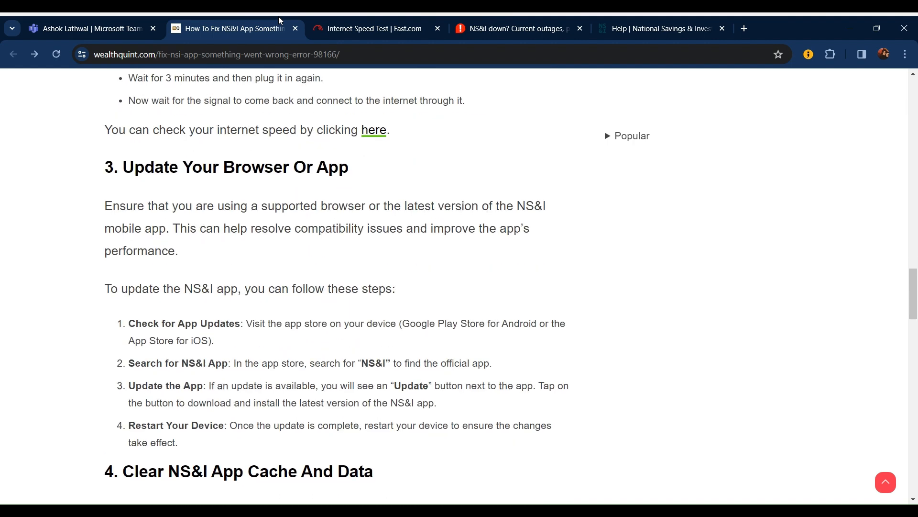
scroll("down", 3)
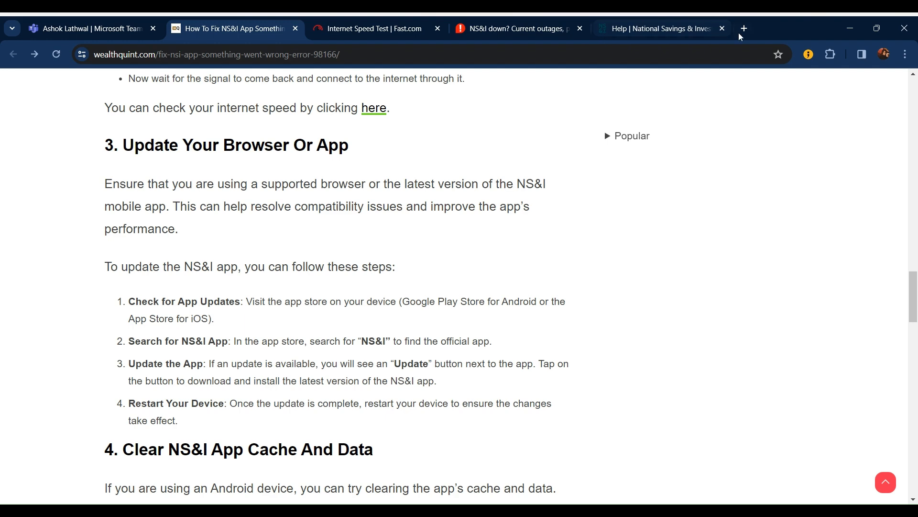
left_click(742, 28)
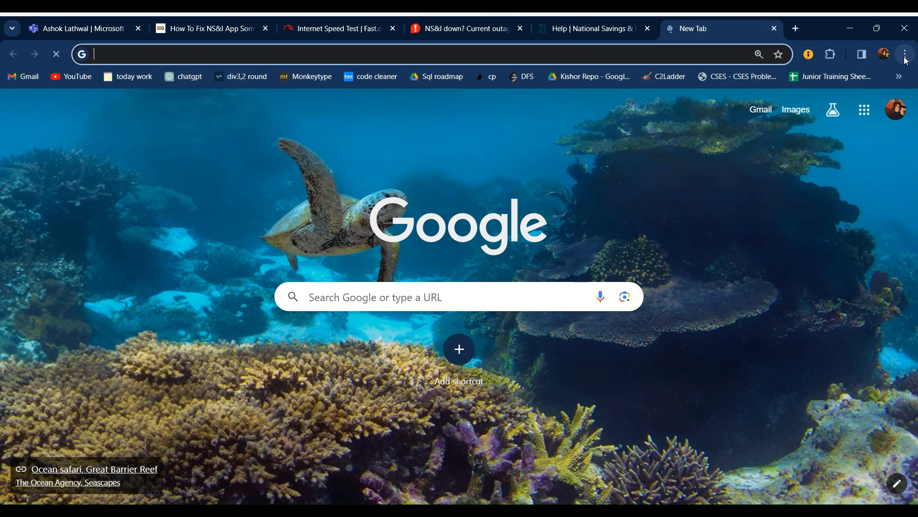
Step: Check Chrome's About page, confirming version 121 is up to date, and select the version number
left_click(903, 54)
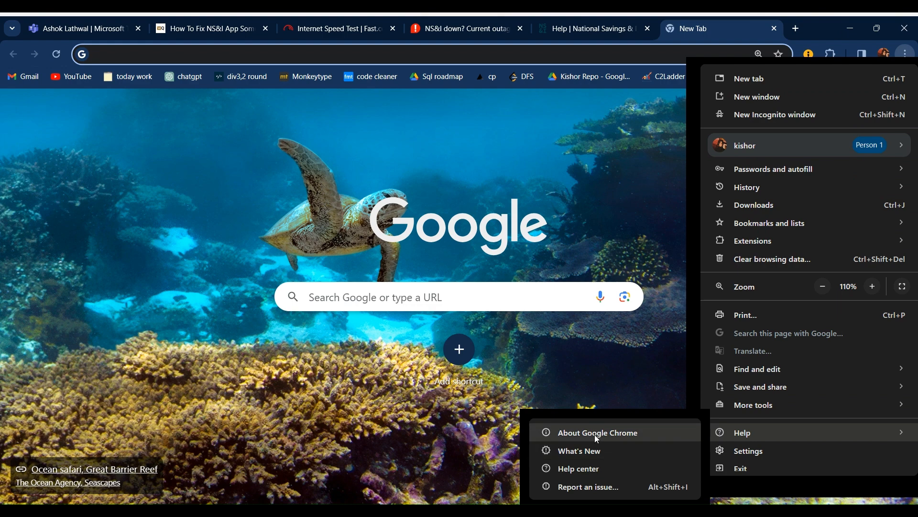
left_click(598, 432)
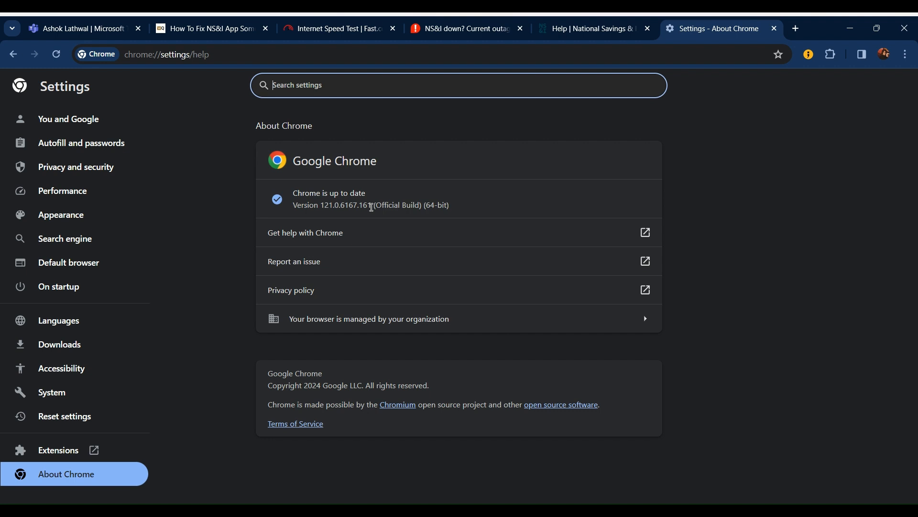
double_click(329, 193)
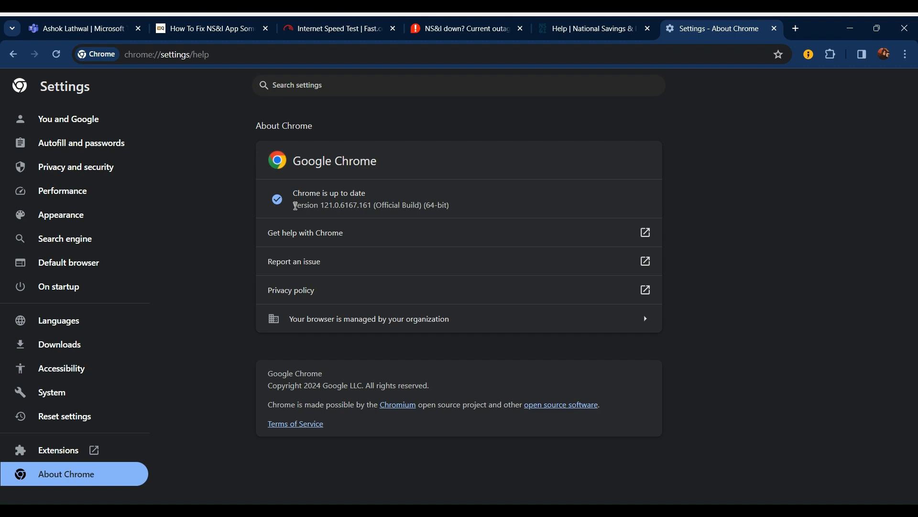
mouse_move(192, 21)
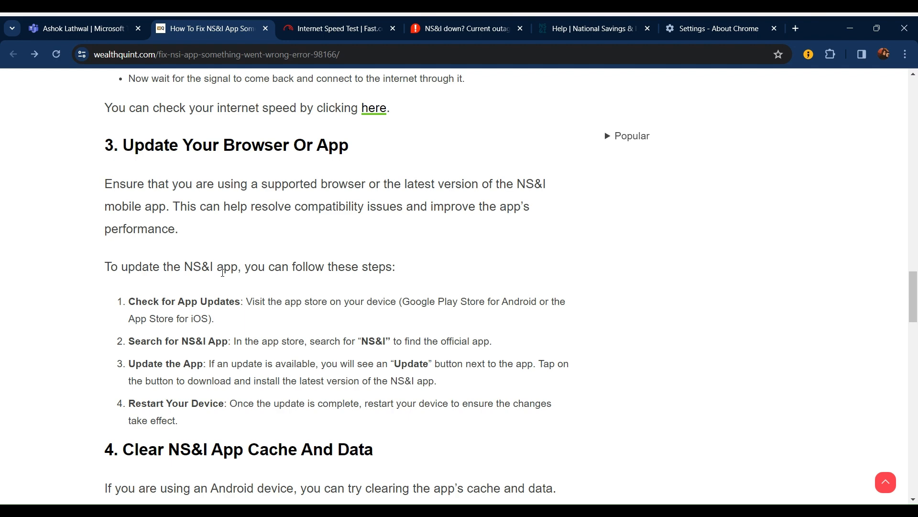
Step: Scroll to section 4's Android and iPhone NS&I cache-clearing steps
scroll("down", 3)
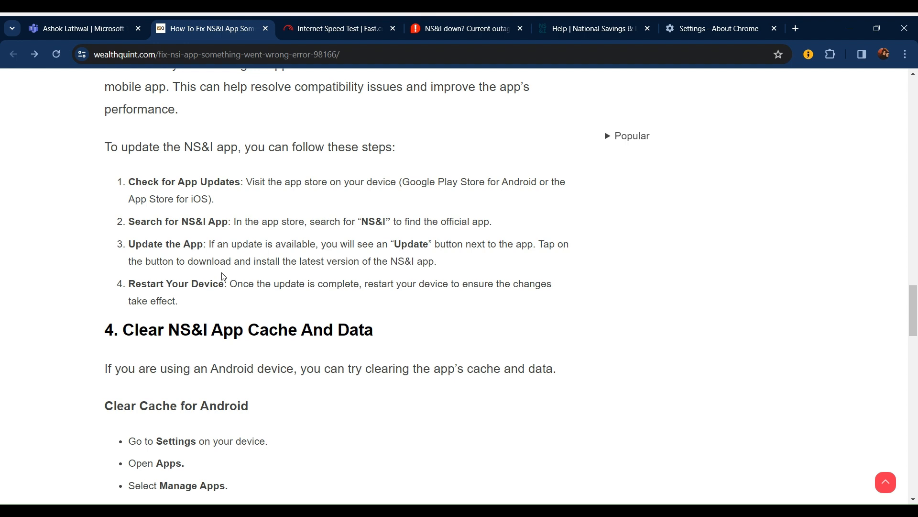
scroll("down", 3)
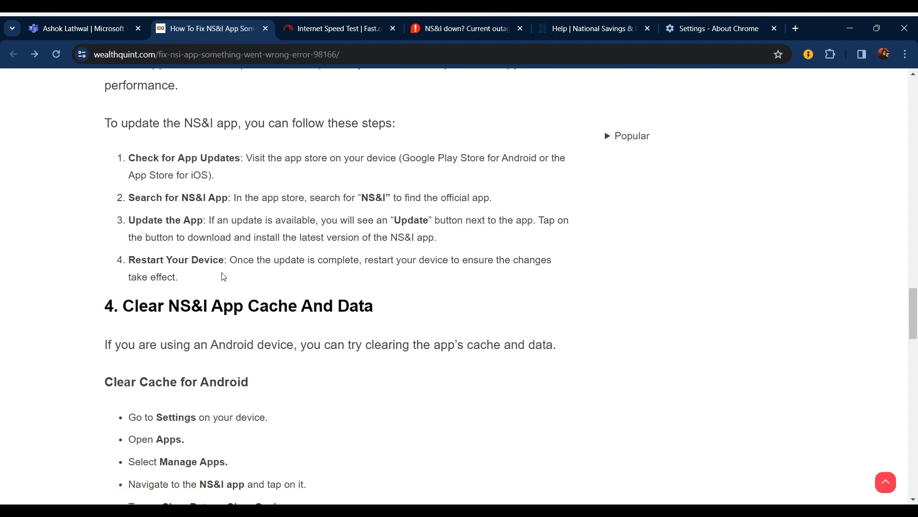
scroll("down", 3)
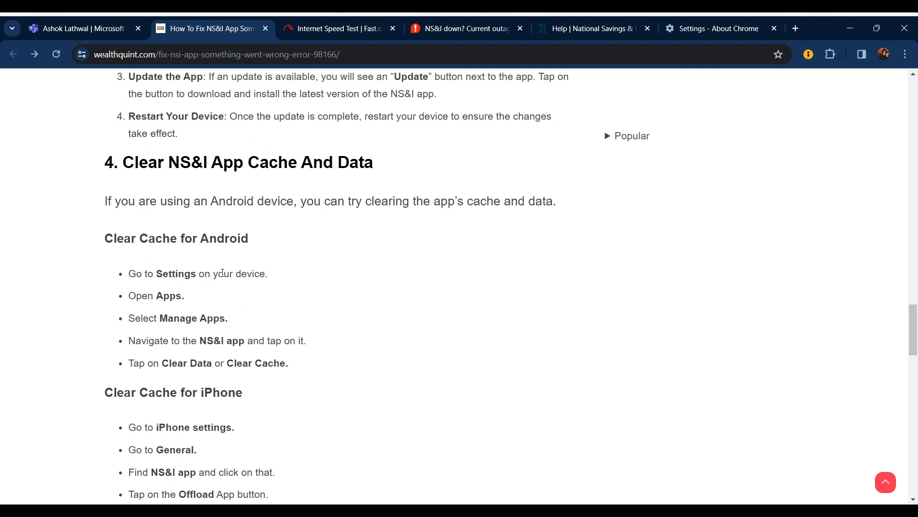
scroll("down", 3)
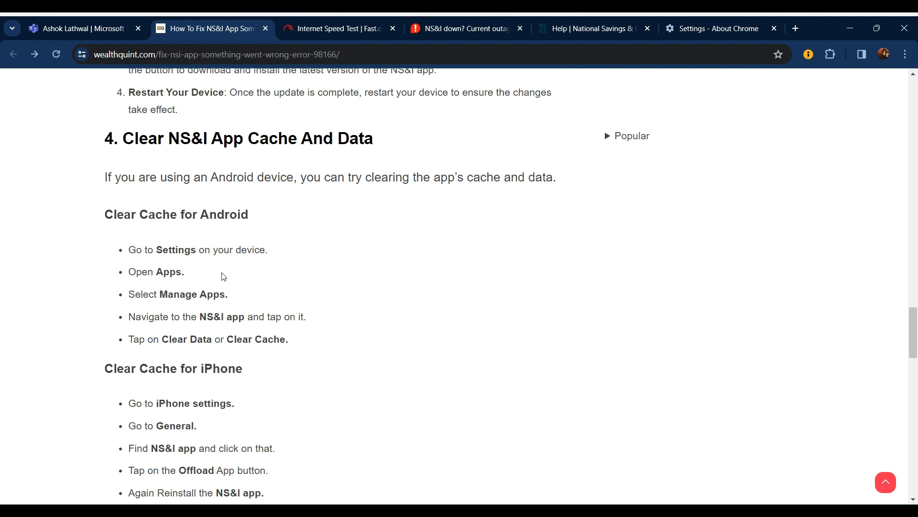
scroll("down", 3)
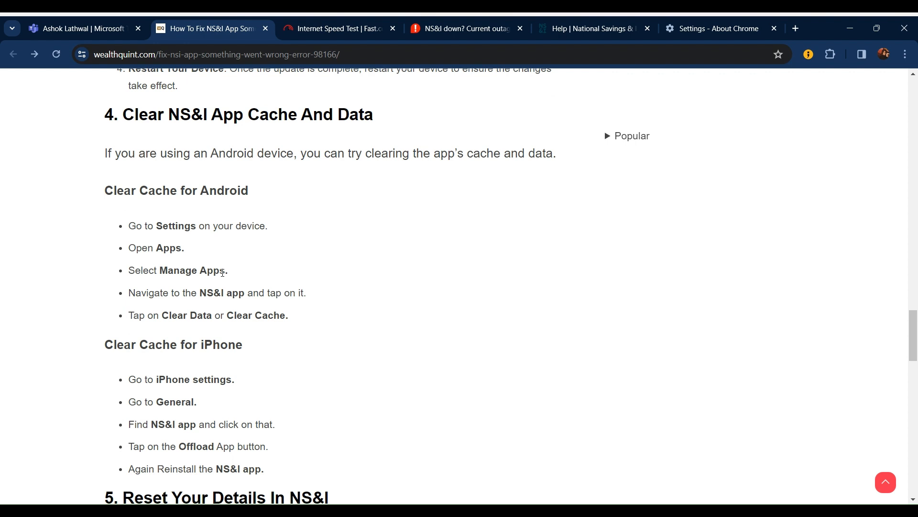
scroll("down", 3)
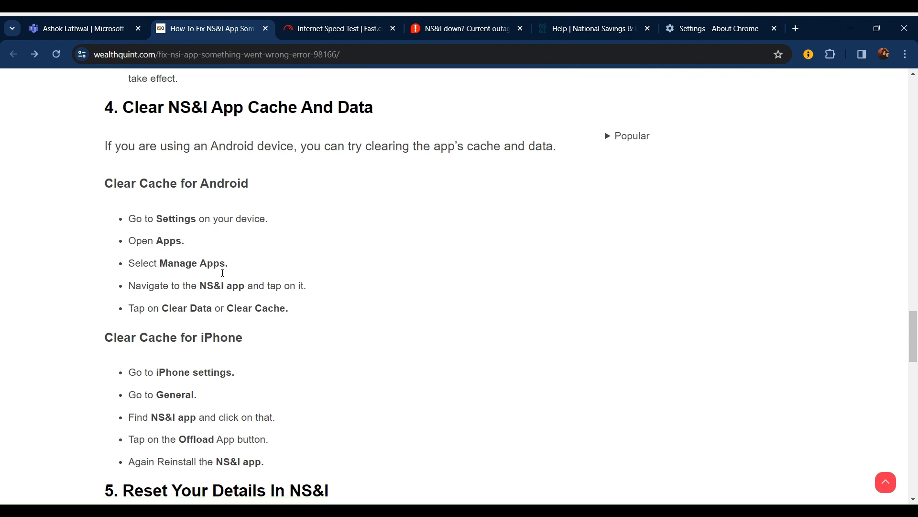
scroll("down", 3)
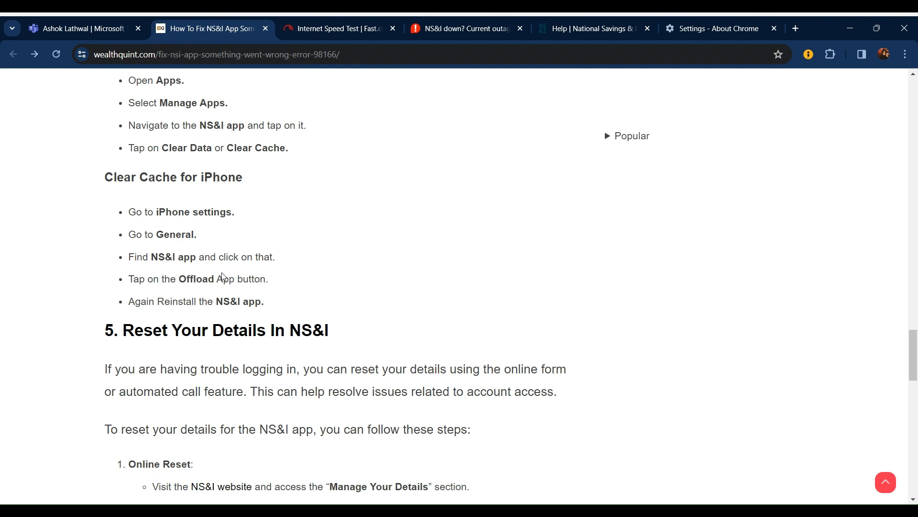
Step: Scroll past section 5, Reset Your Details In NS&I, to 'Contact NS&I Support'
scroll("down", 3)
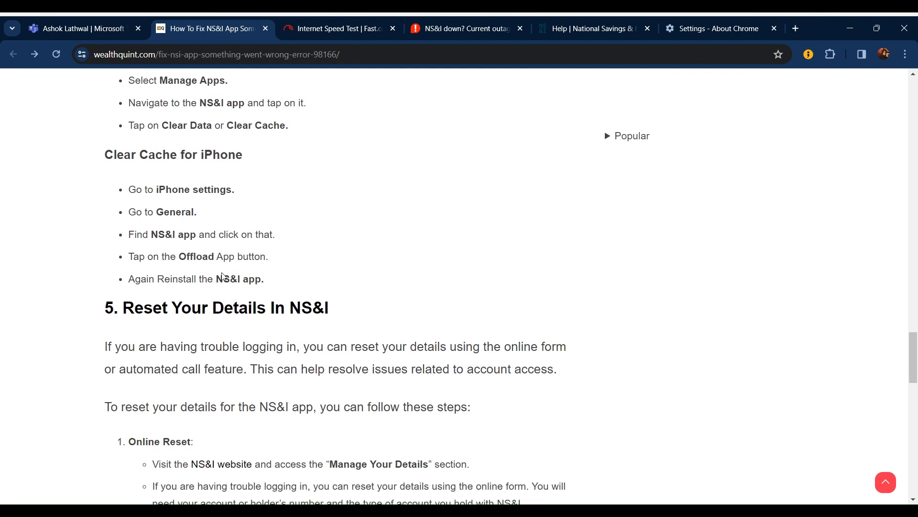
scroll("down", 3)
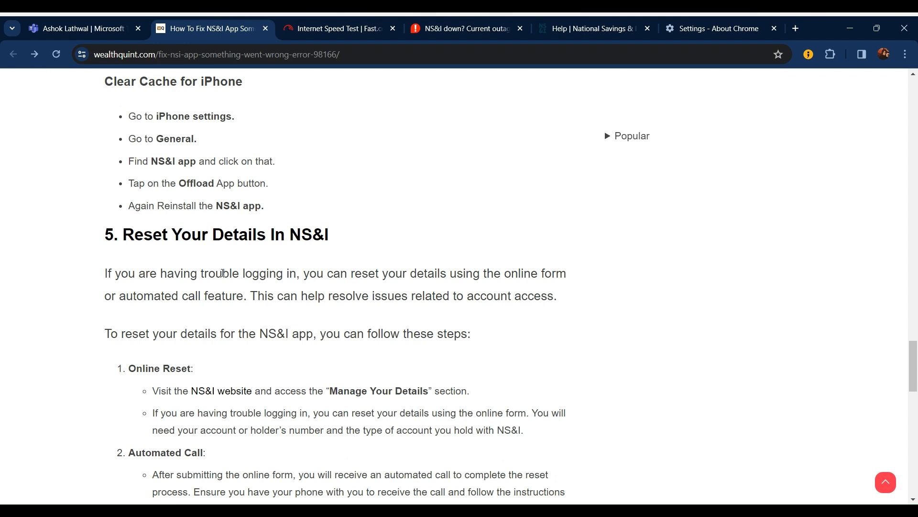
scroll("down", 3)
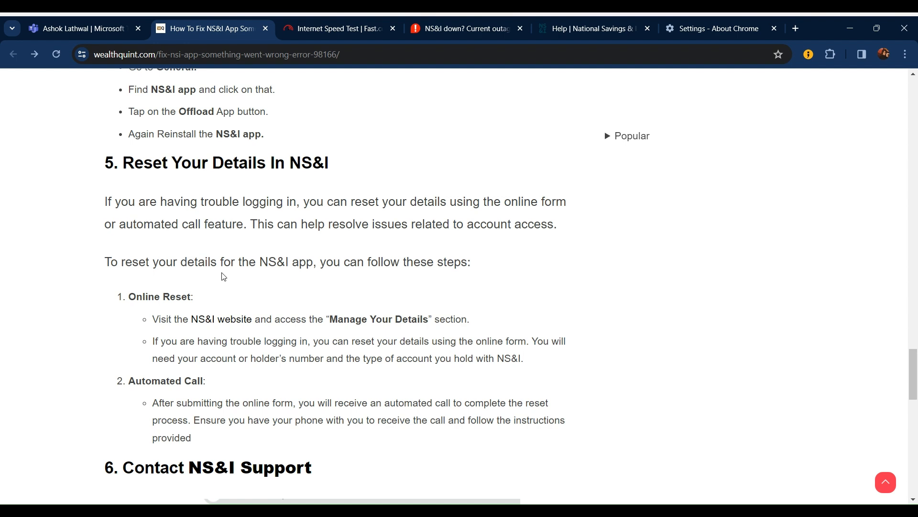
scroll("down", 3)
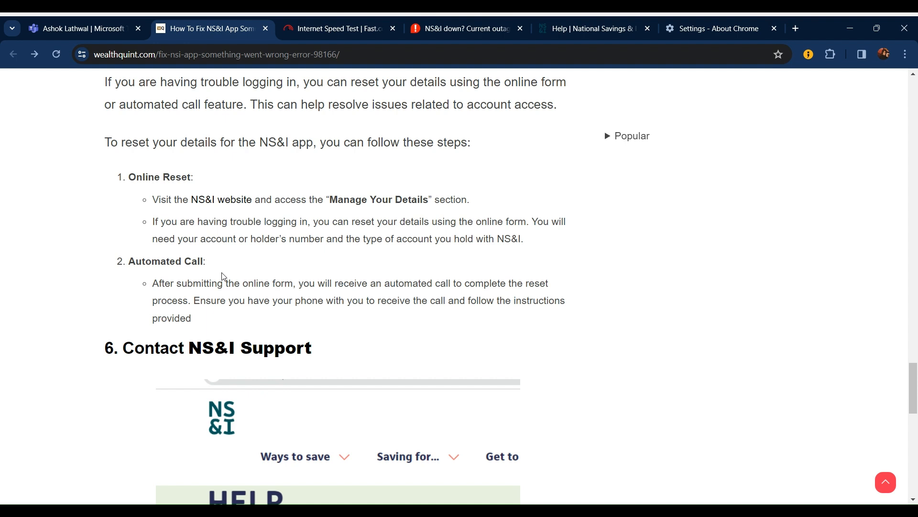
scroll("down", 3)
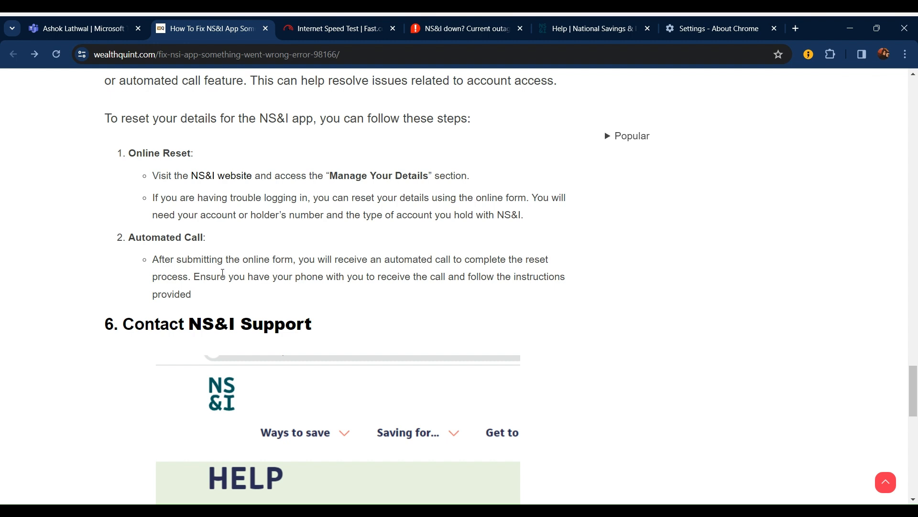
scroll("down", 3)
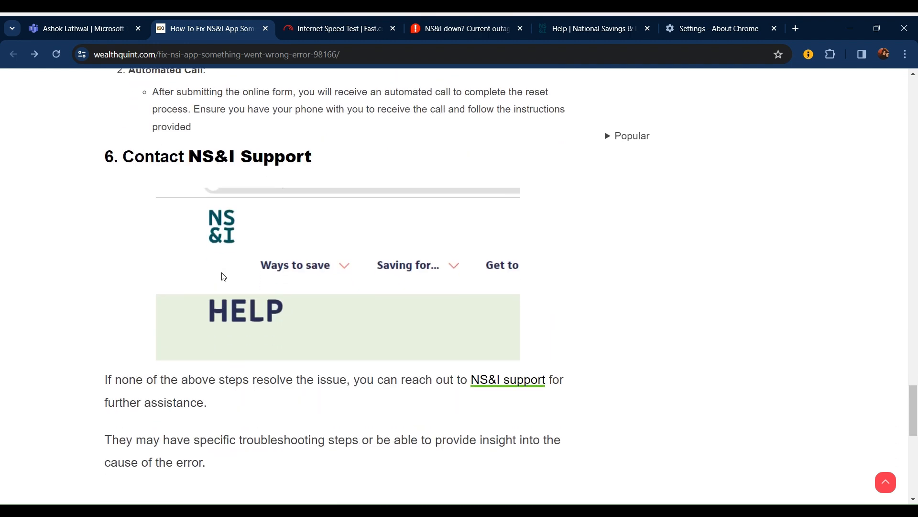
Step: Scroll to section 6 and bring up the NS&I Help page (nsandi.com/help)
scroll("down", 3)
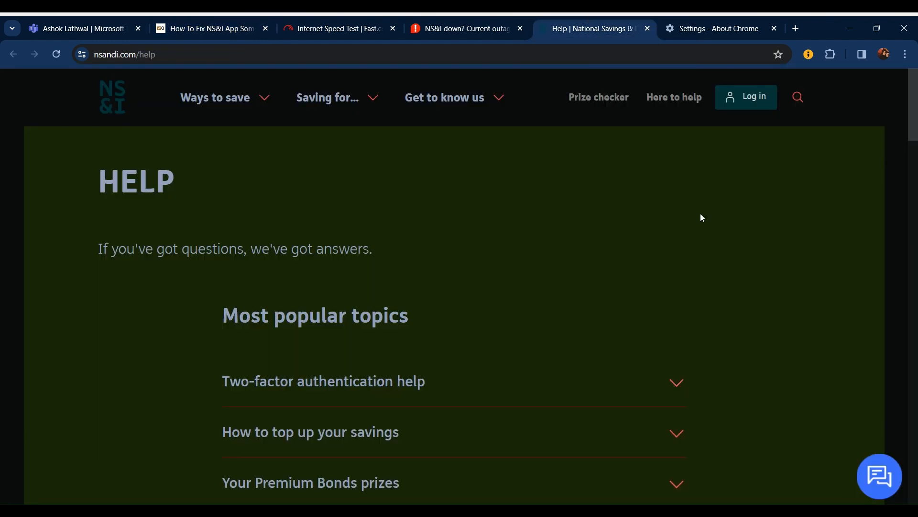
Step: Scroll through NS&I's most popular help topics, then return to the WealthQuint support section
scroll("down", 3)
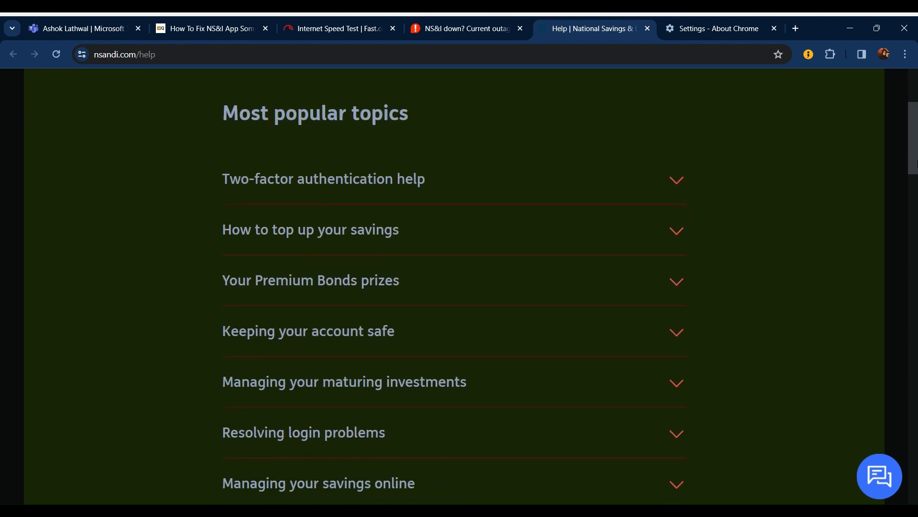
scroll("down", 3)
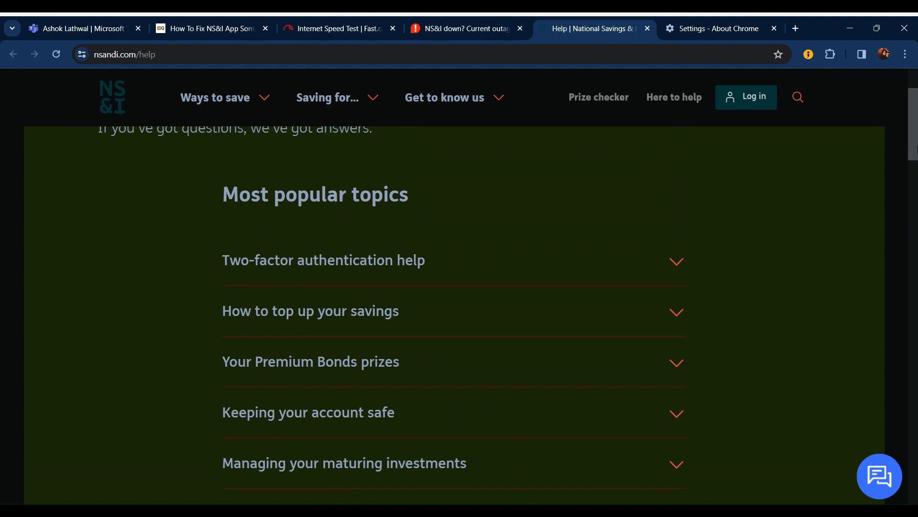
left_click(205, 28)
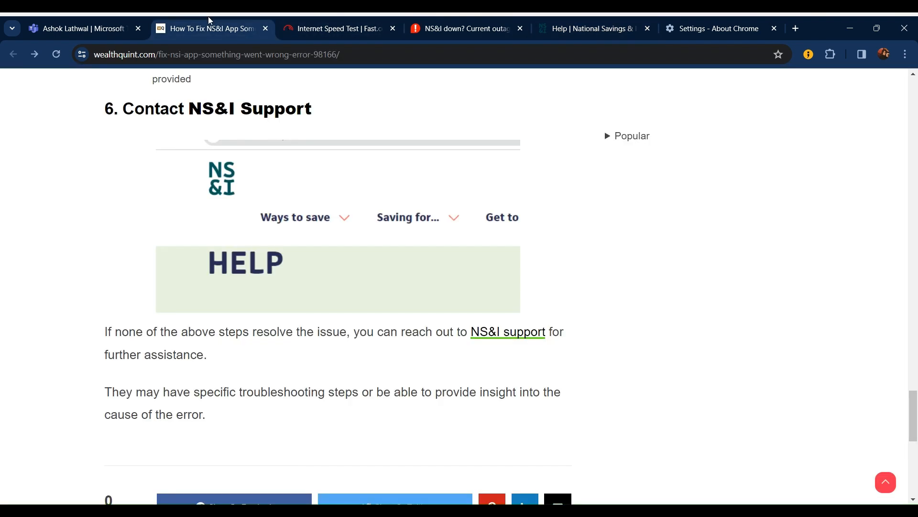